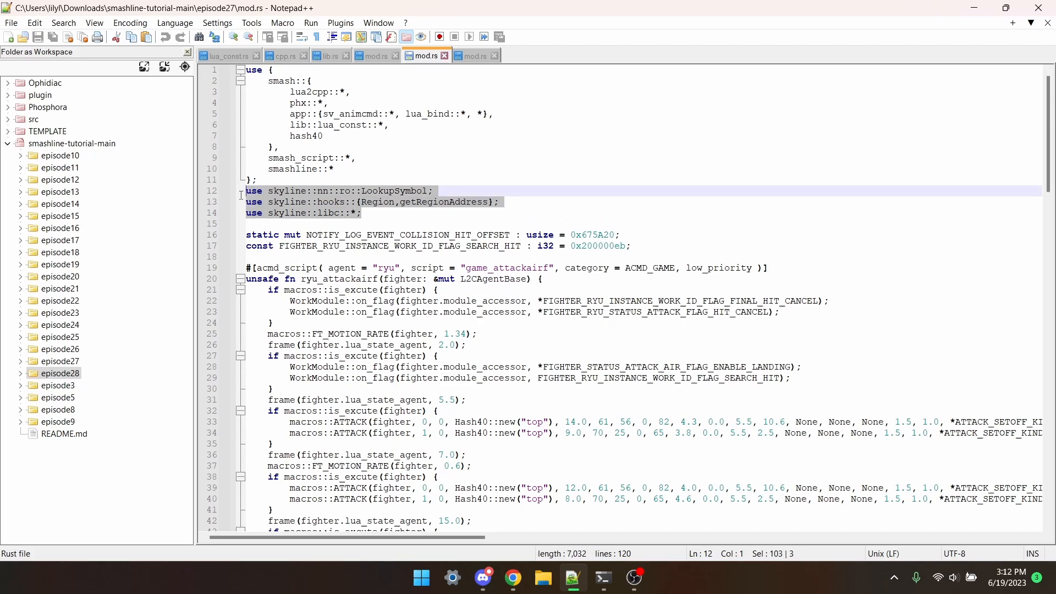
mouse_move(637, 246)
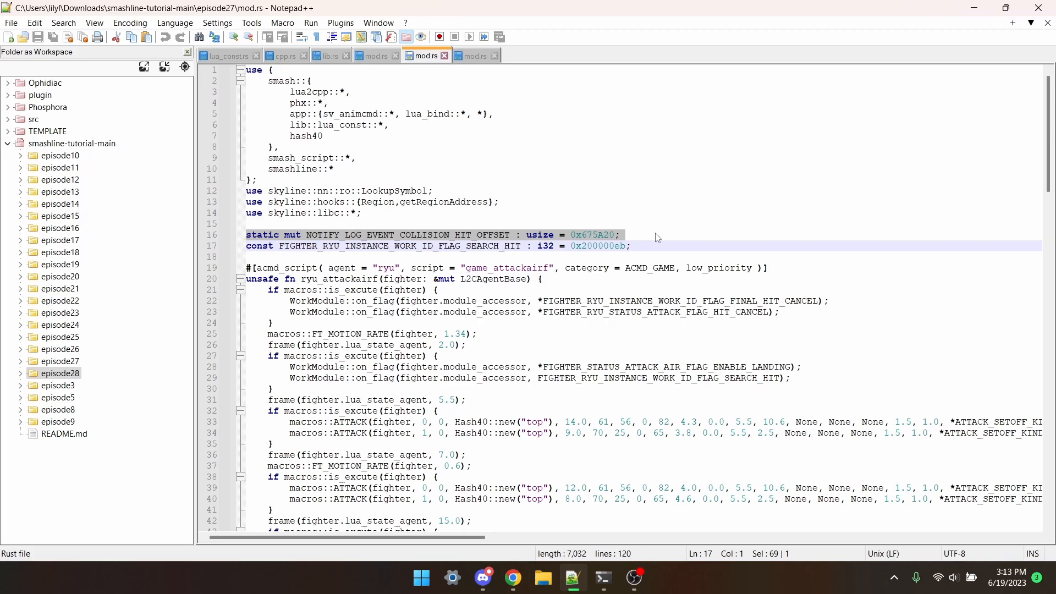
double_click(593, 234)
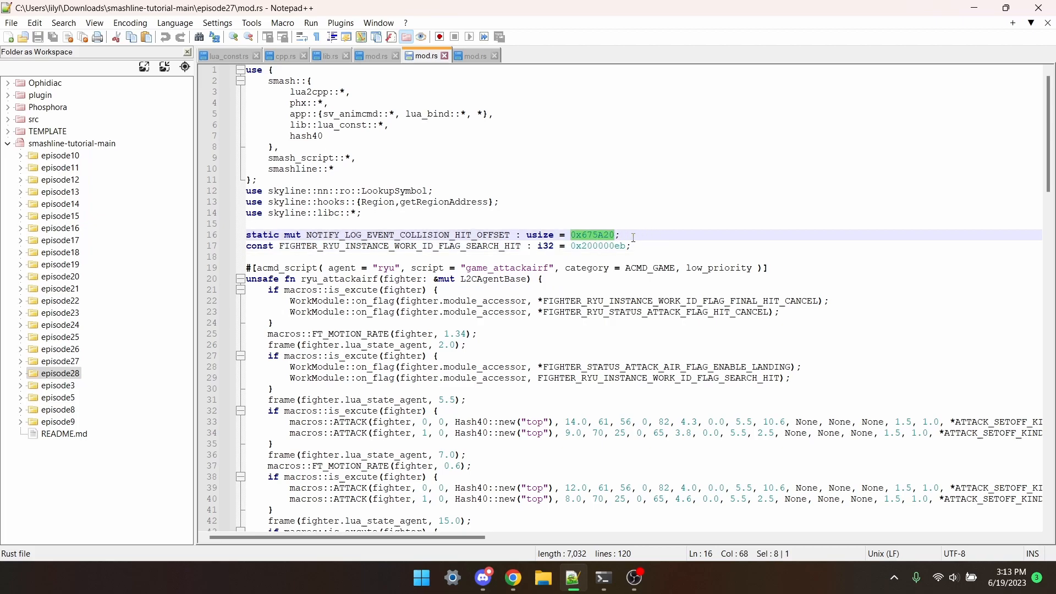
left_click(633, 246)
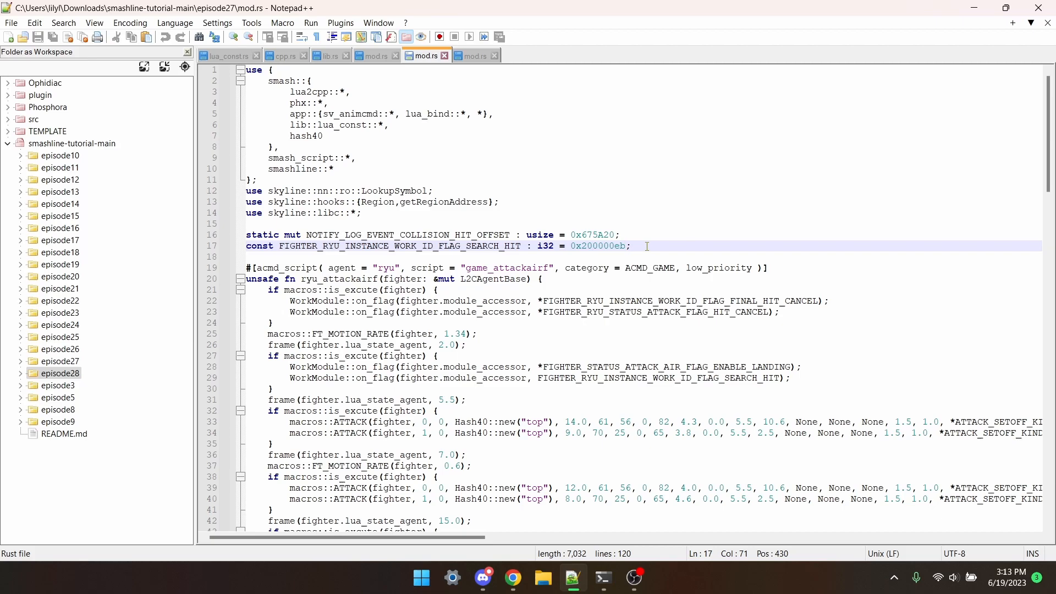
left_click(630, 245)
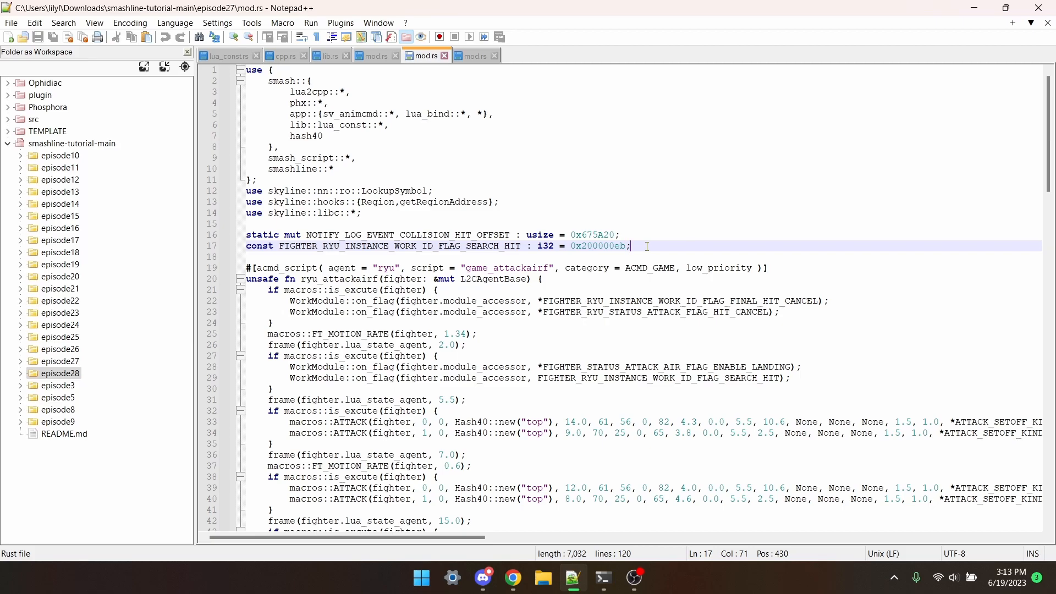
double_click(596, 245)
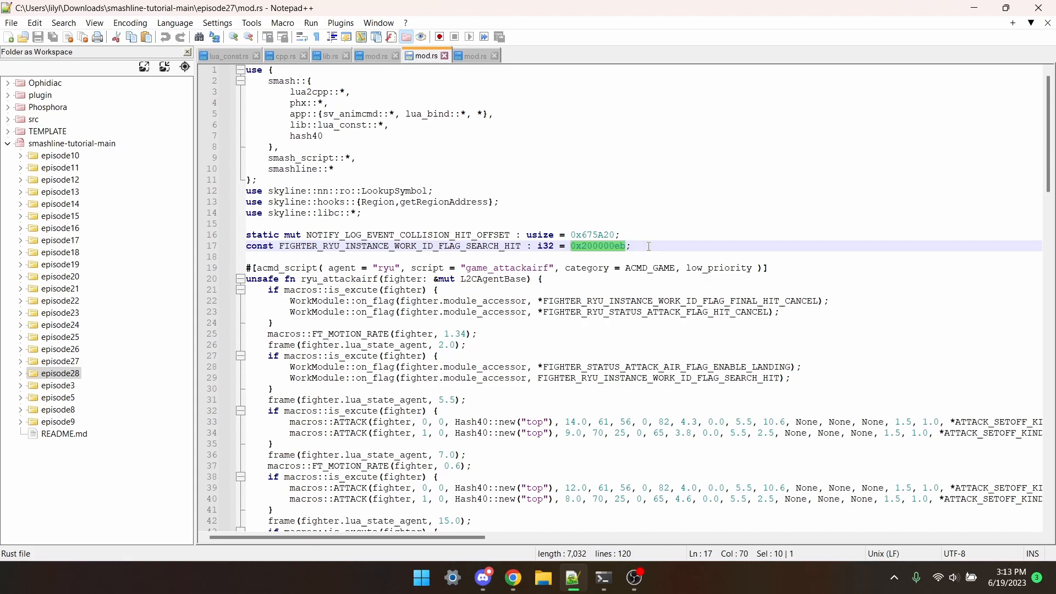
left_click(629, 245)
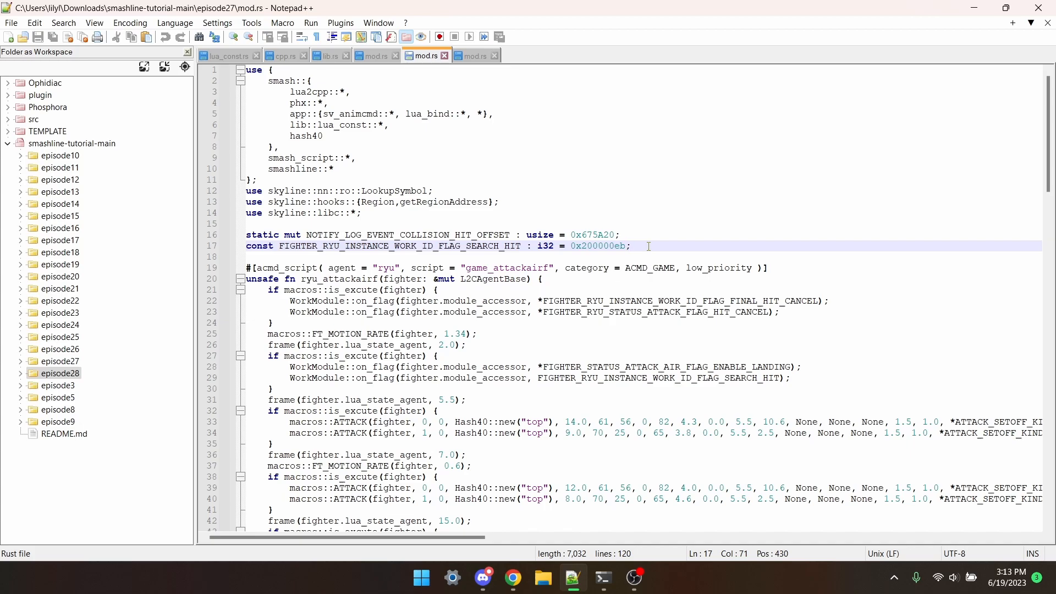
scroll("down", 3)
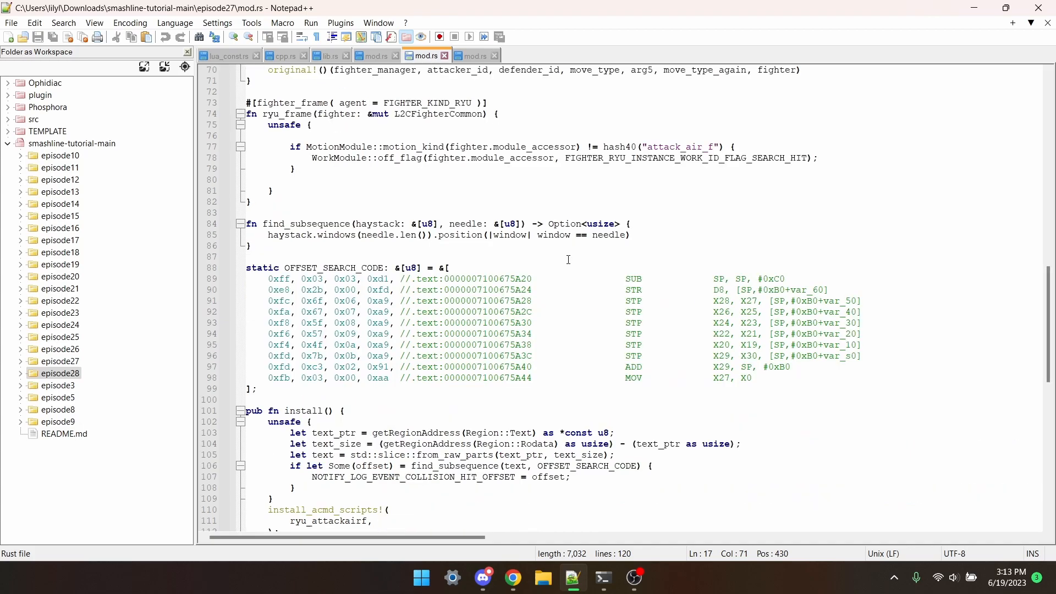
mouse_move(440, 261)
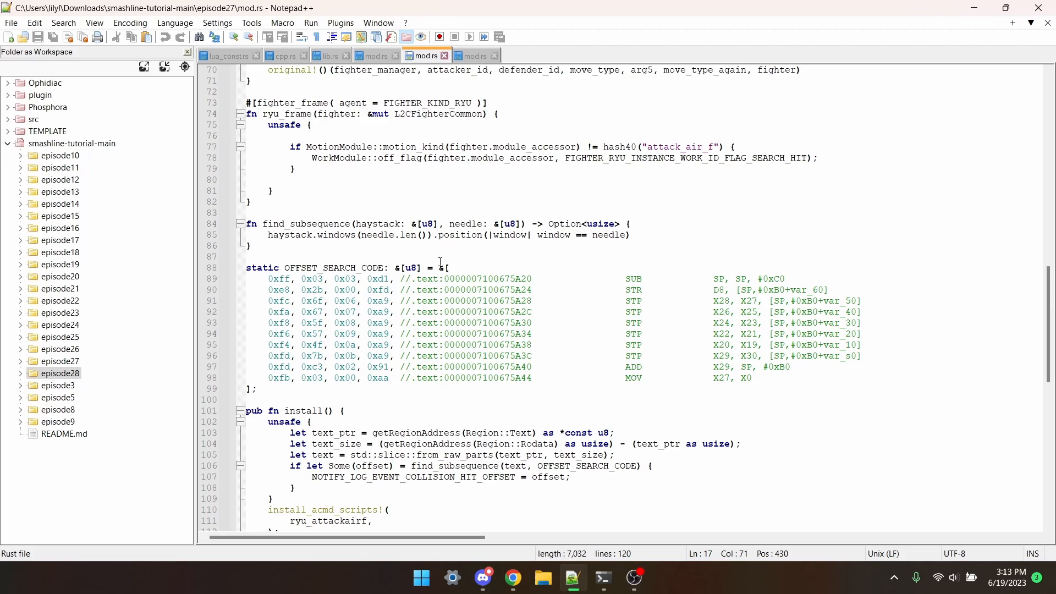
left_click(268, 234)
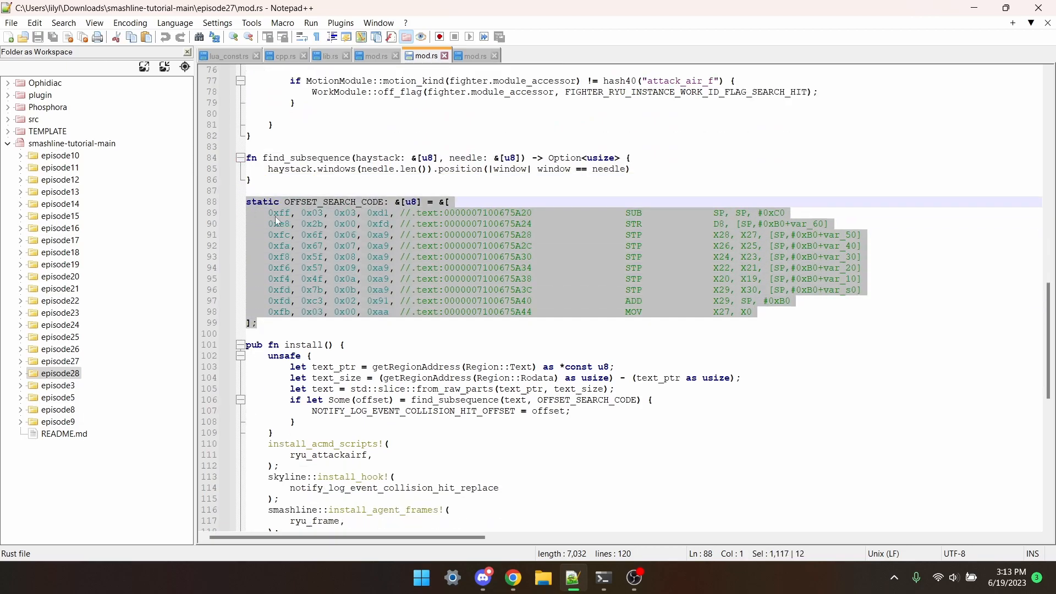
left_click(429, 333)
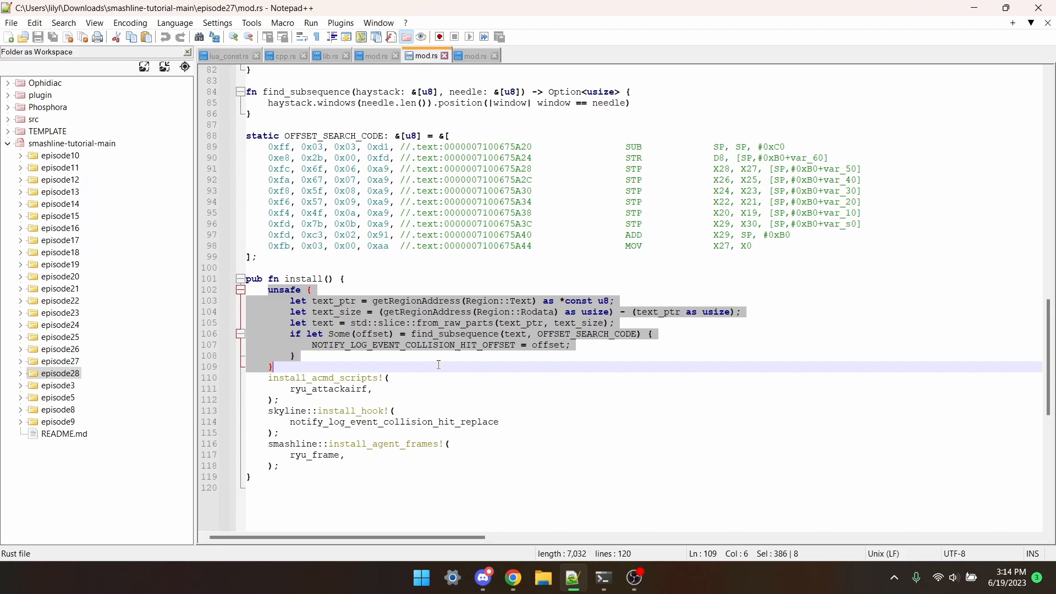
scroll("up", 3)
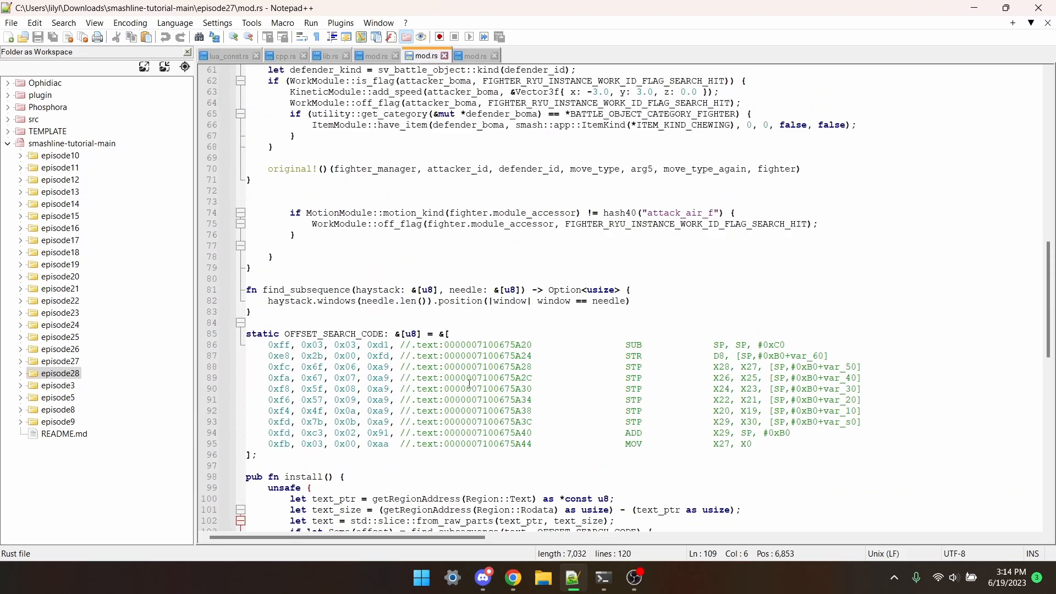
scroll("up", 3)
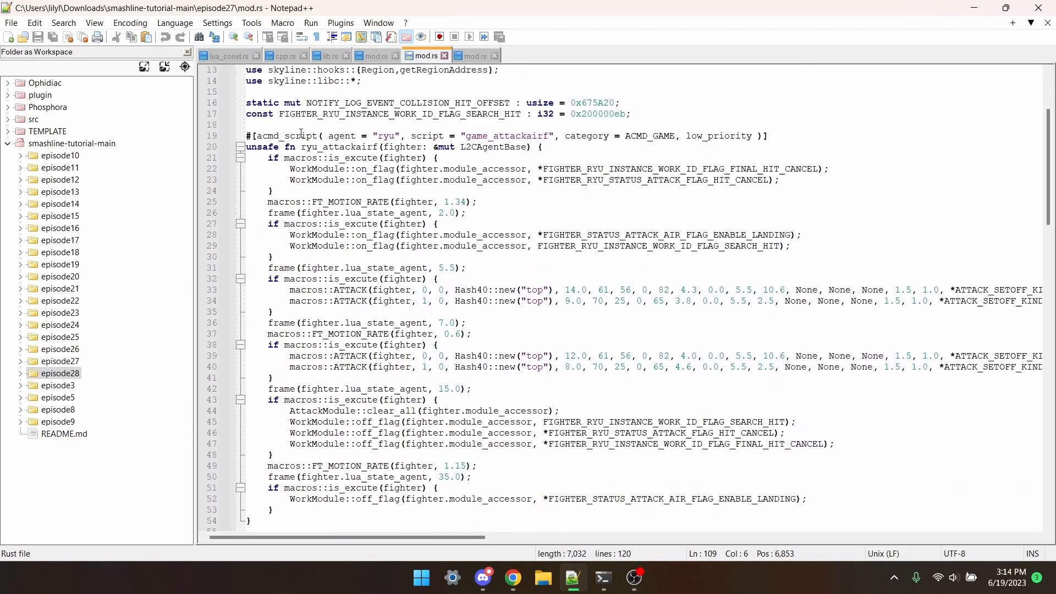
left_click(417, 135)
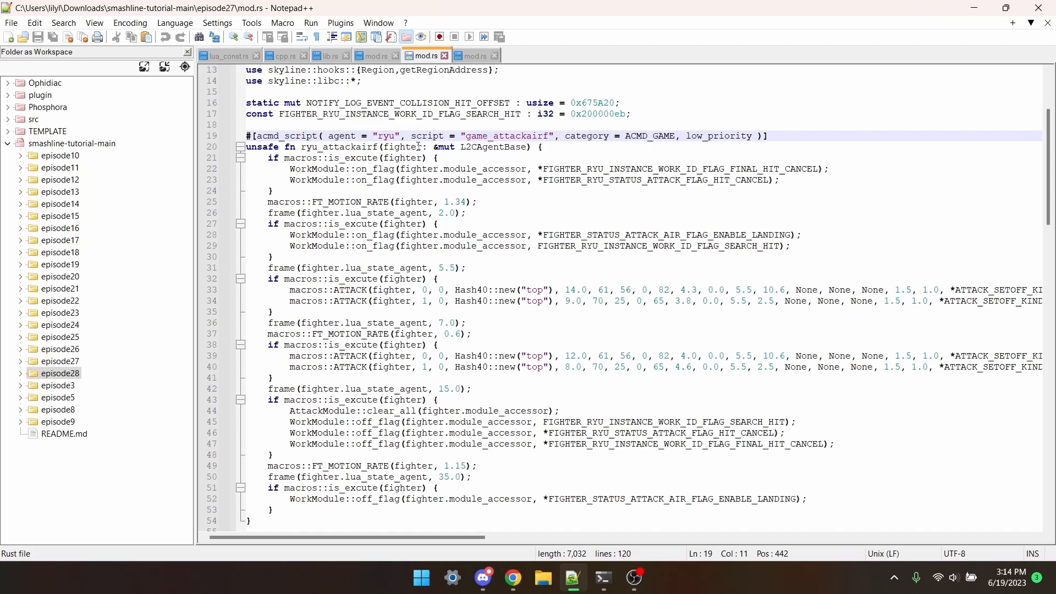
mouse_move(499, 205)
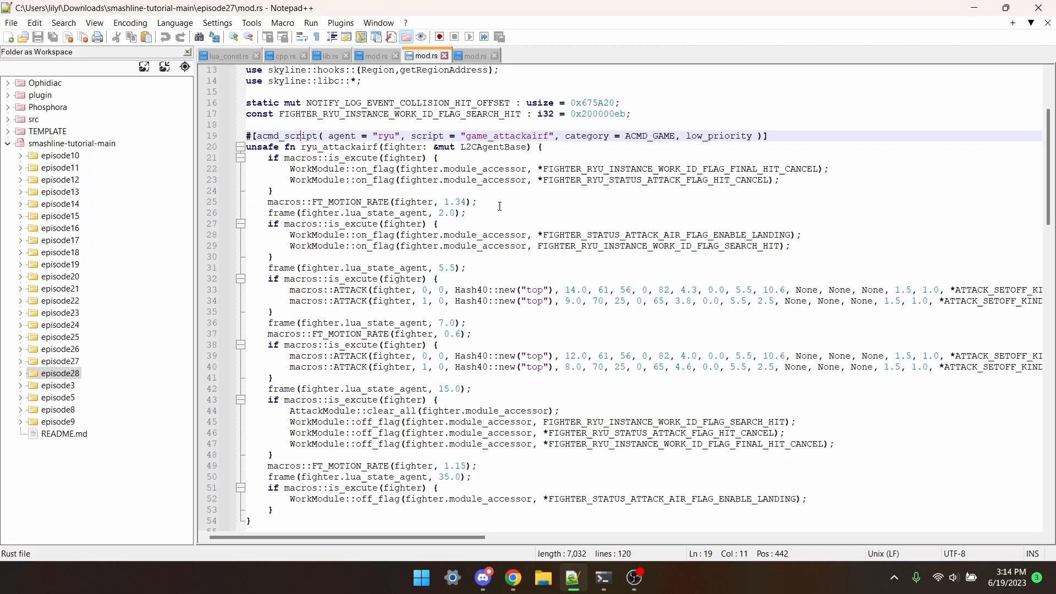
double_click(656, 246)
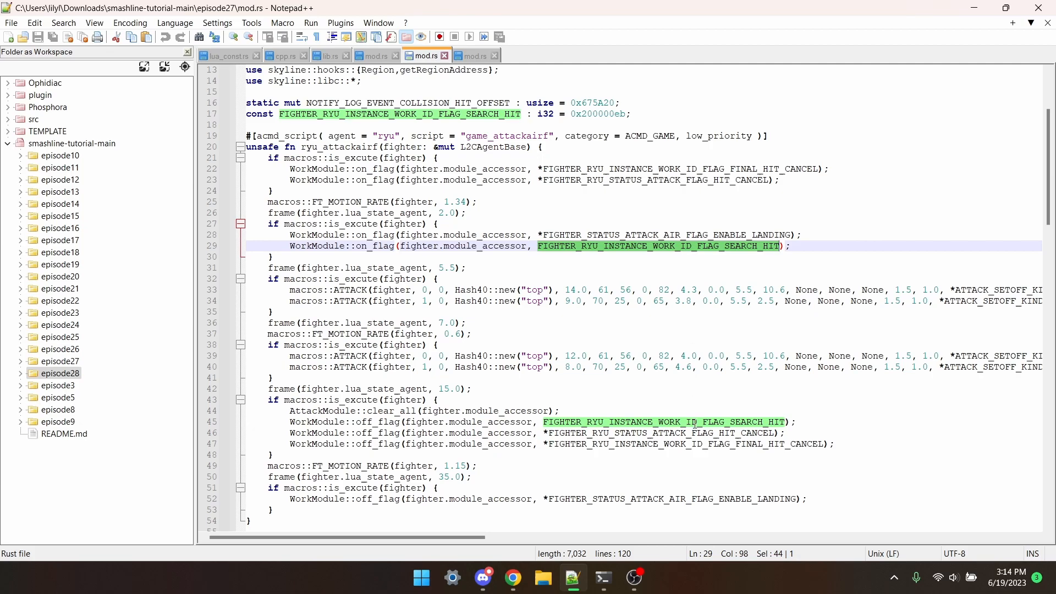
left_click(695, 423)
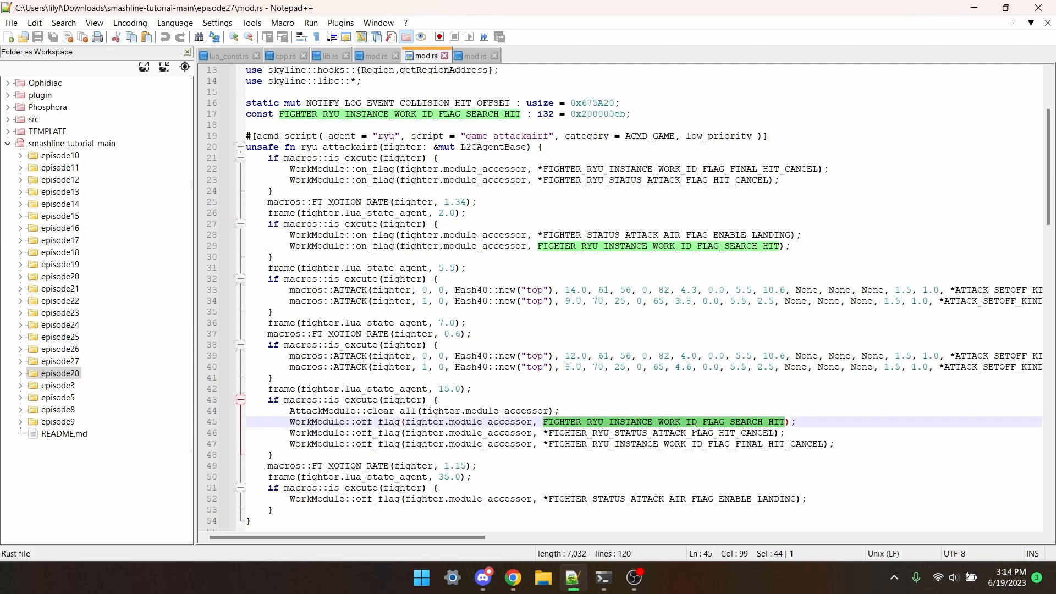
scroll("down", 3)
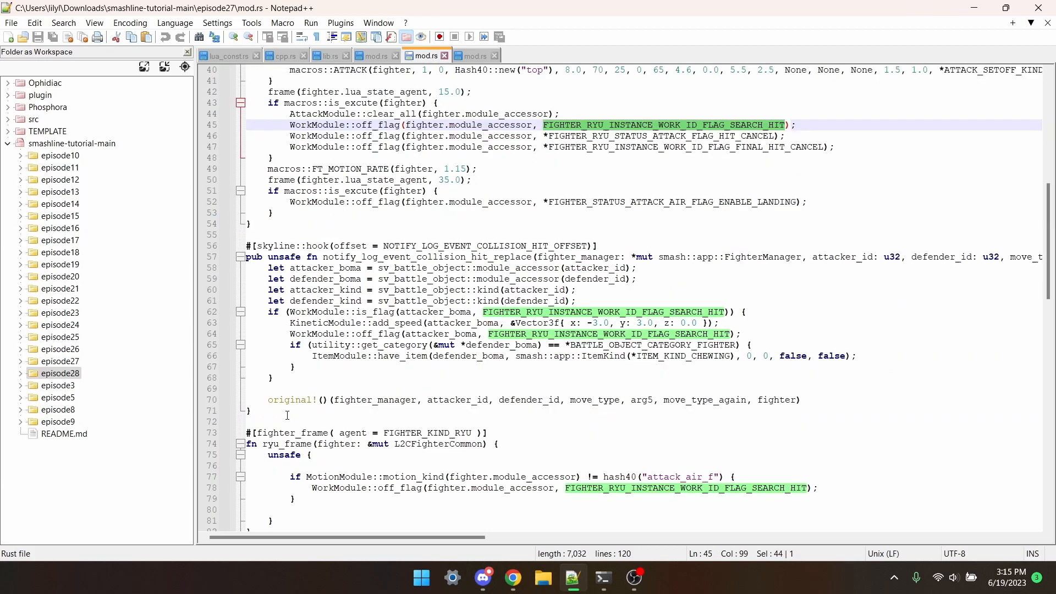
left_click(249, 411)
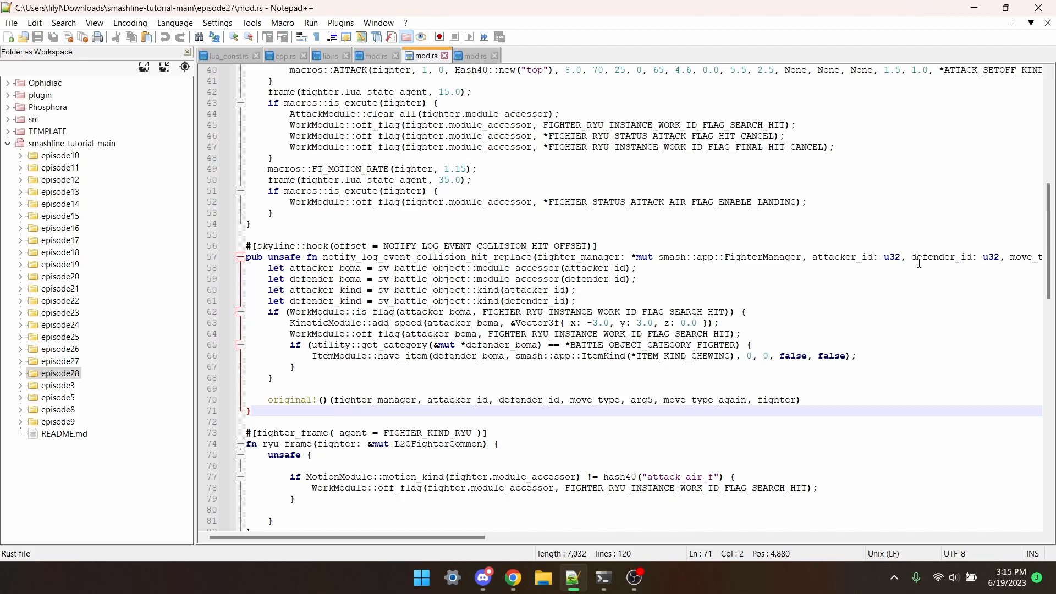
double_click(941, 257)
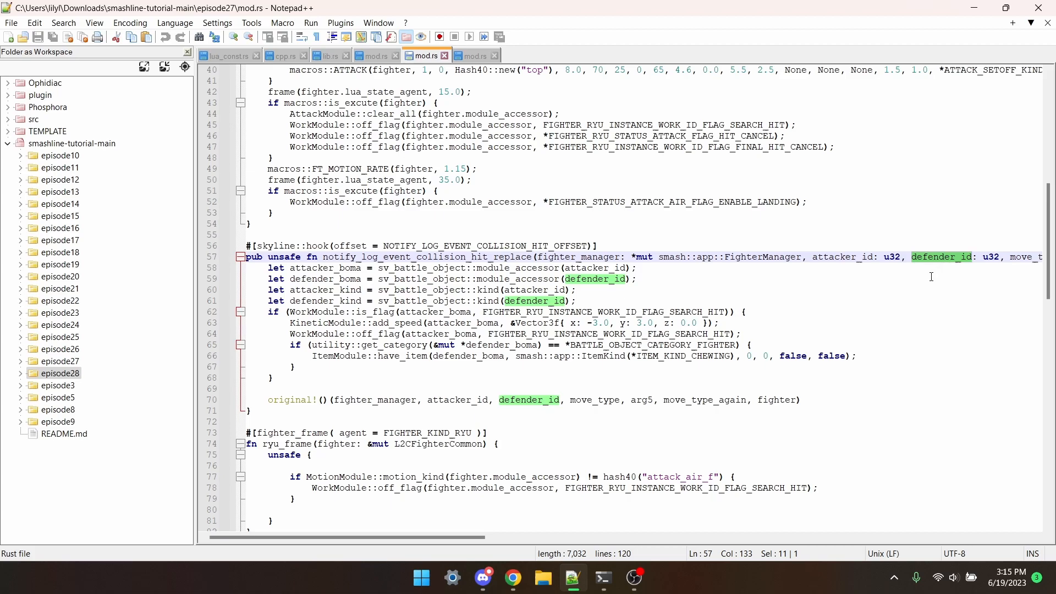
mouse_move(876, 269)
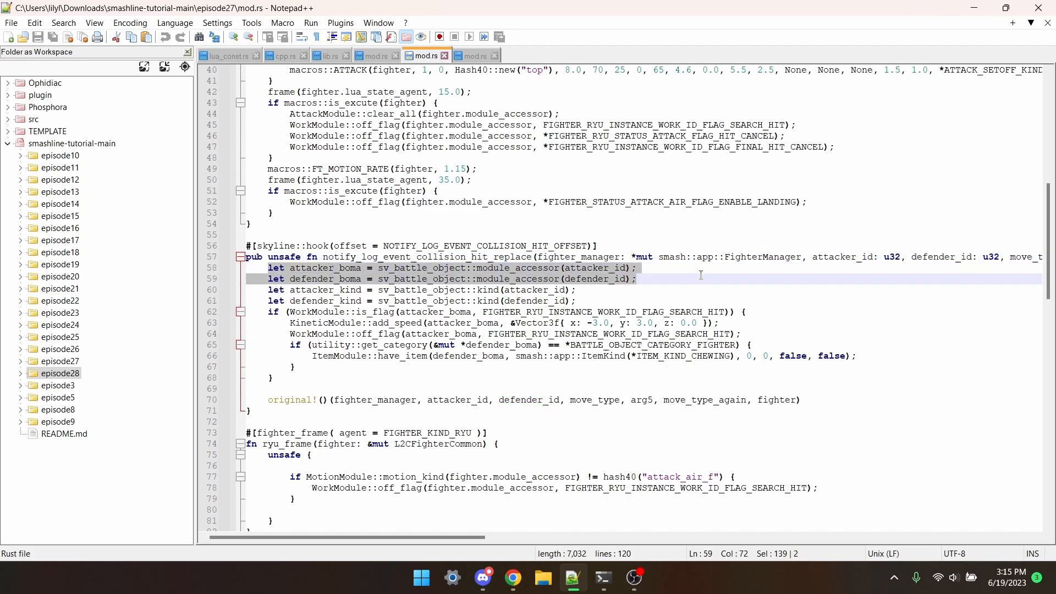
left_click(629, 290)
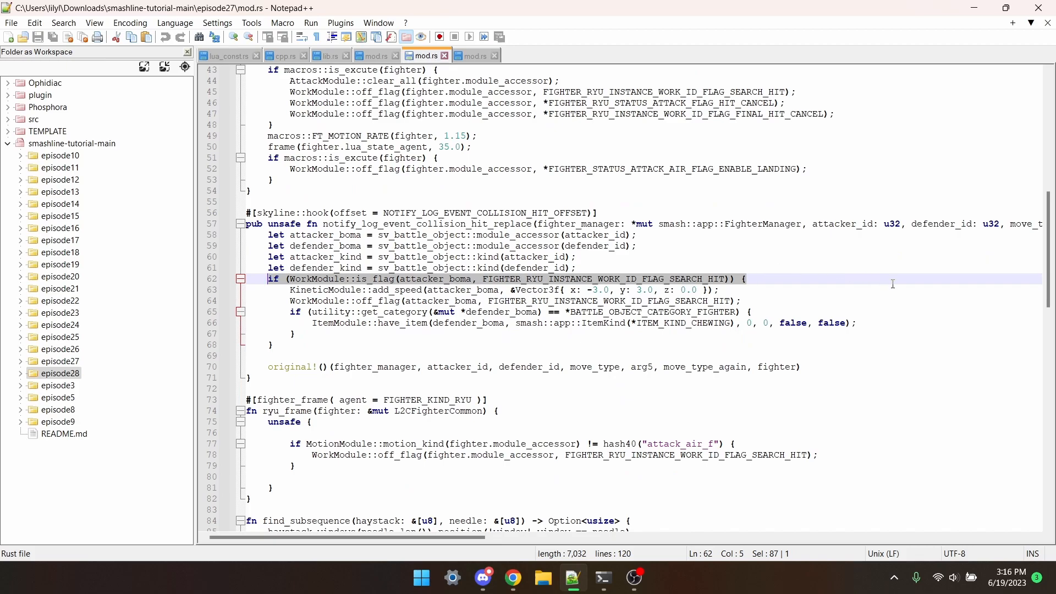
double_click(435, 279)
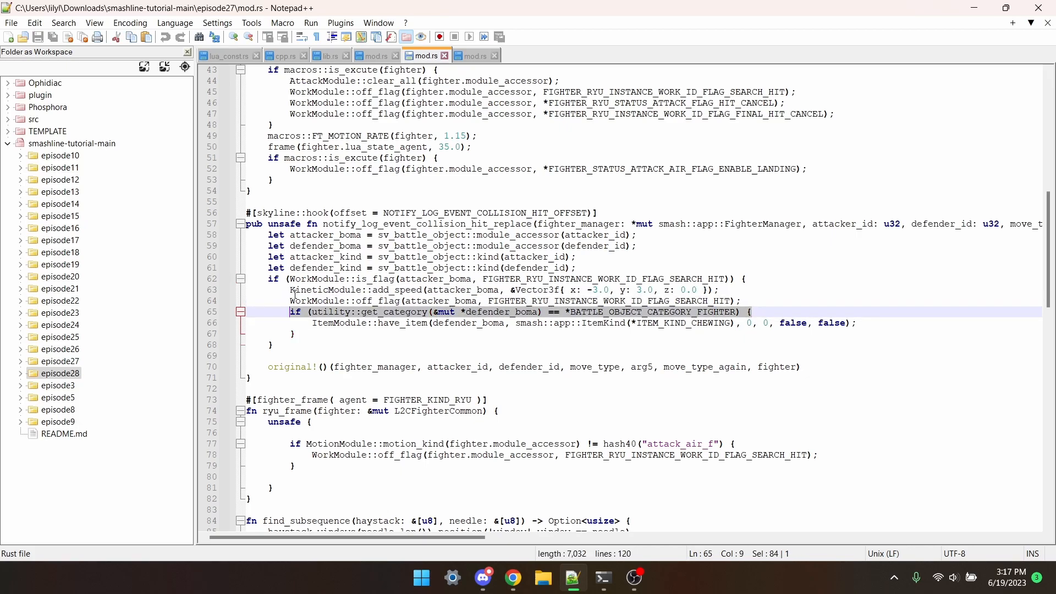
left_click(599, 323)
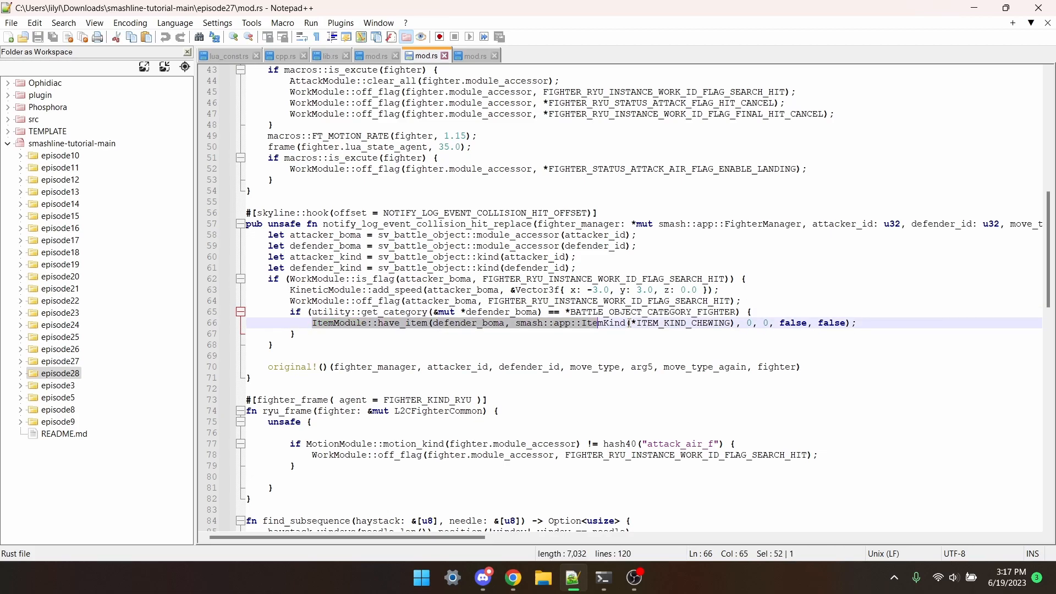
left_click(856, 323)
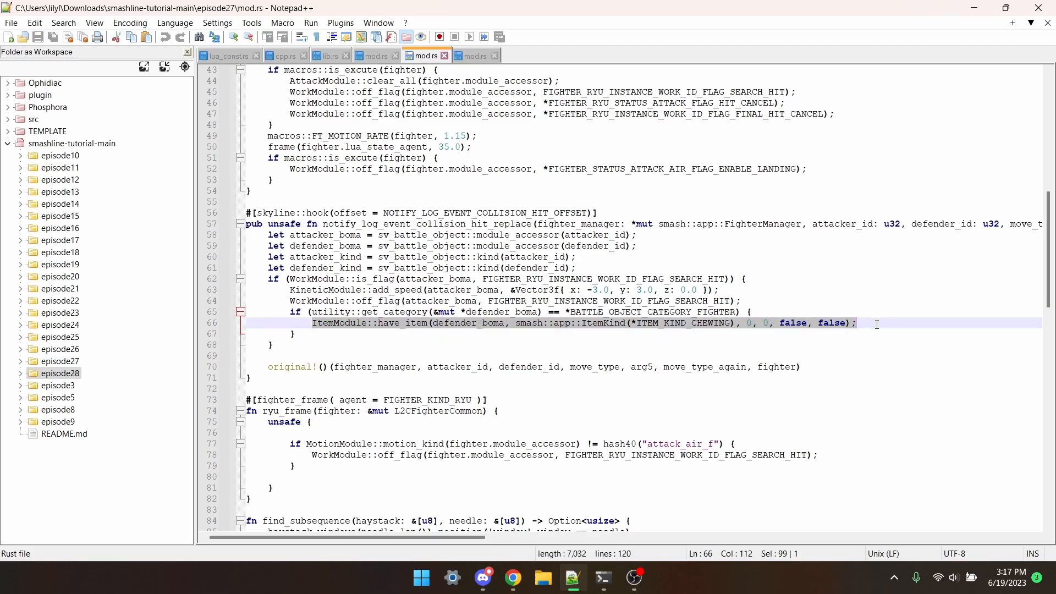
left_click(748, 311)
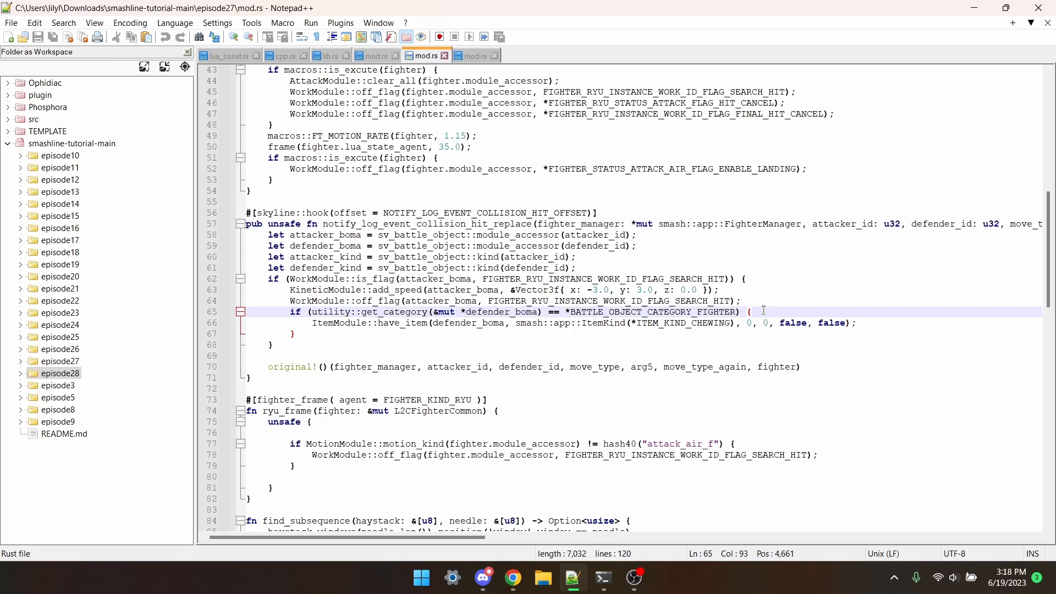
left_click(717, 323)
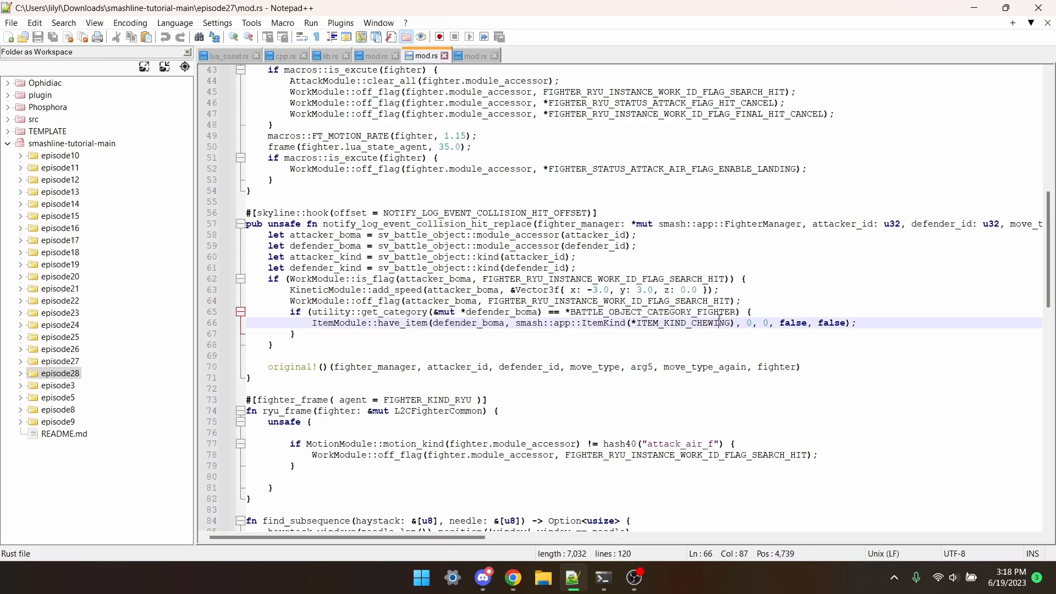
double_click(680, 322)
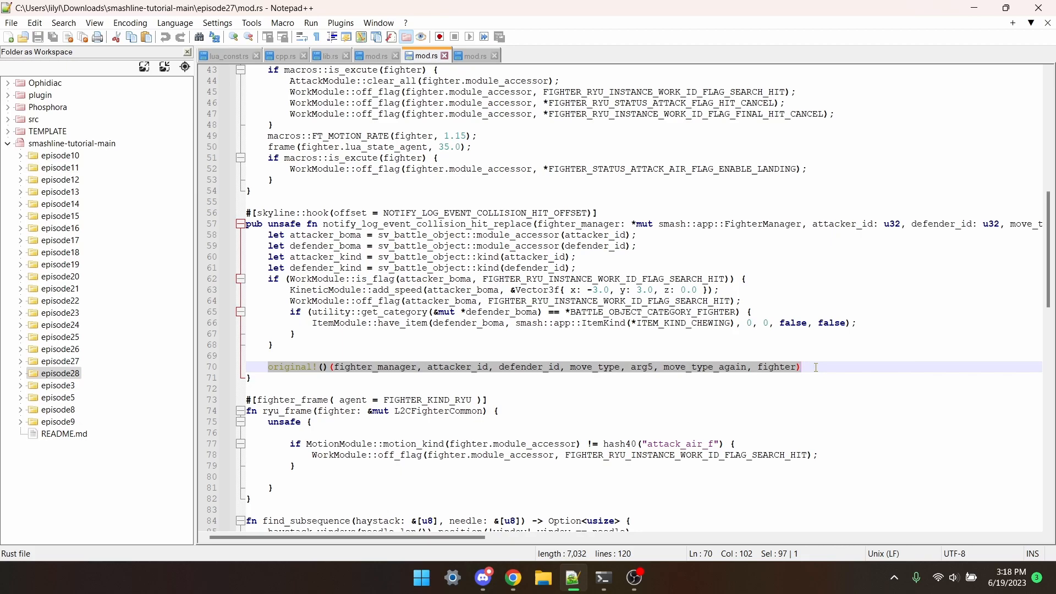
scroll("up", 3)
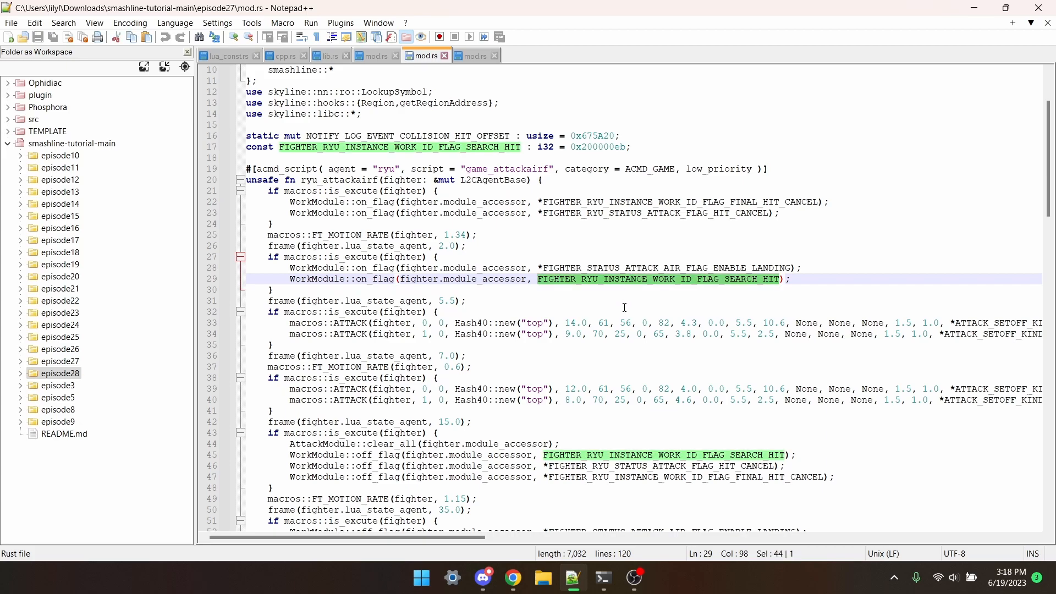
mouse_move(639, 449)
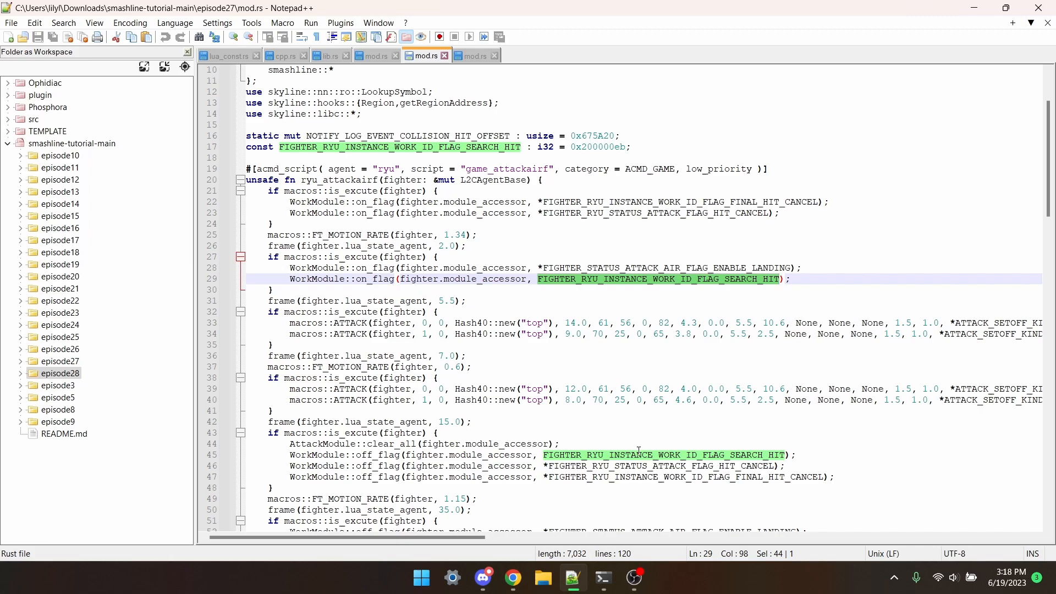
mouse_move(583, 352)
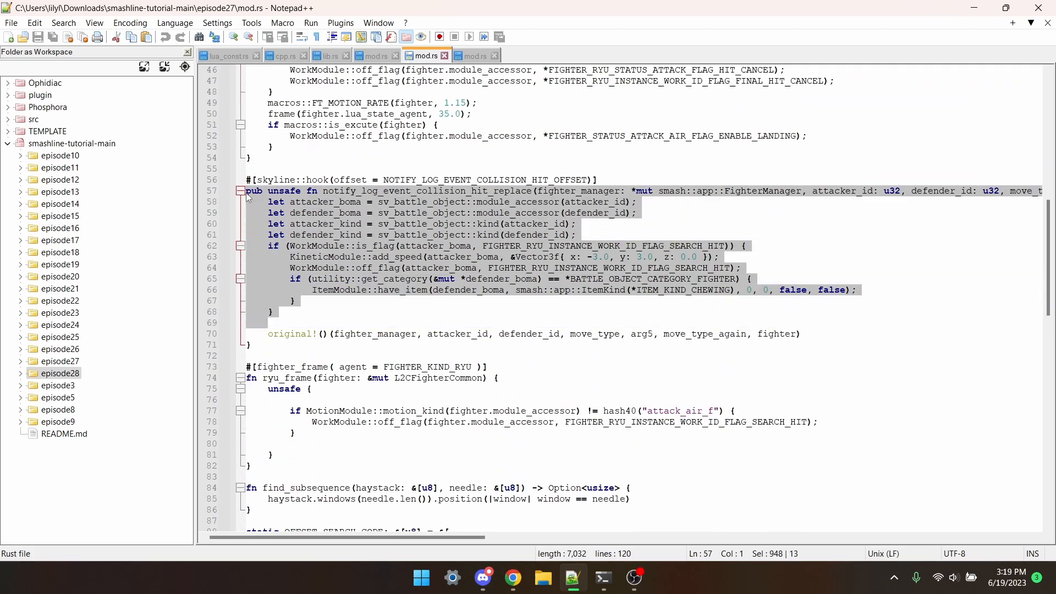
left_click(443, 317)
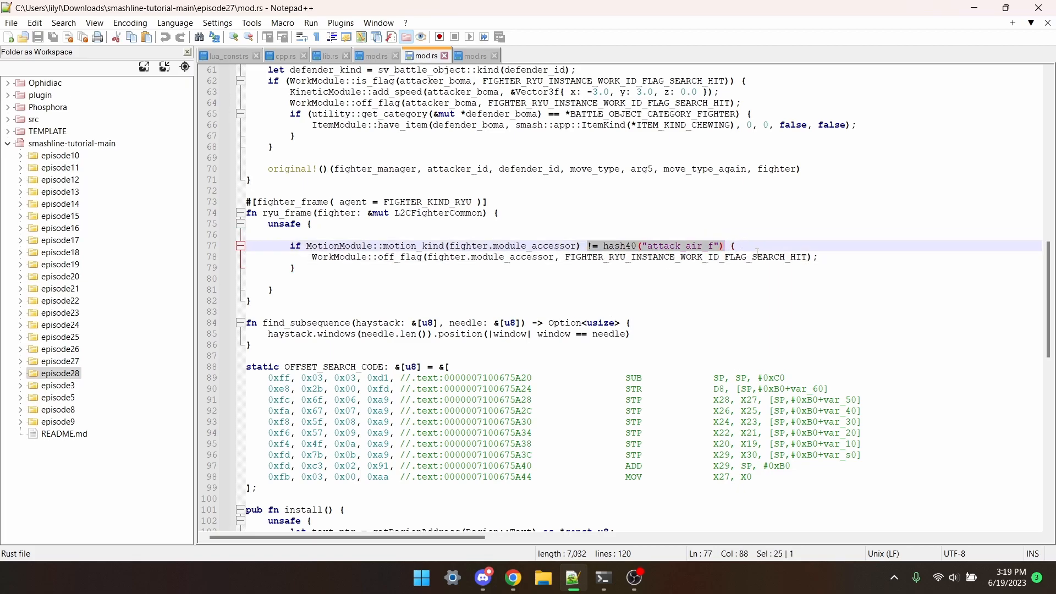
double_click(399, 257)
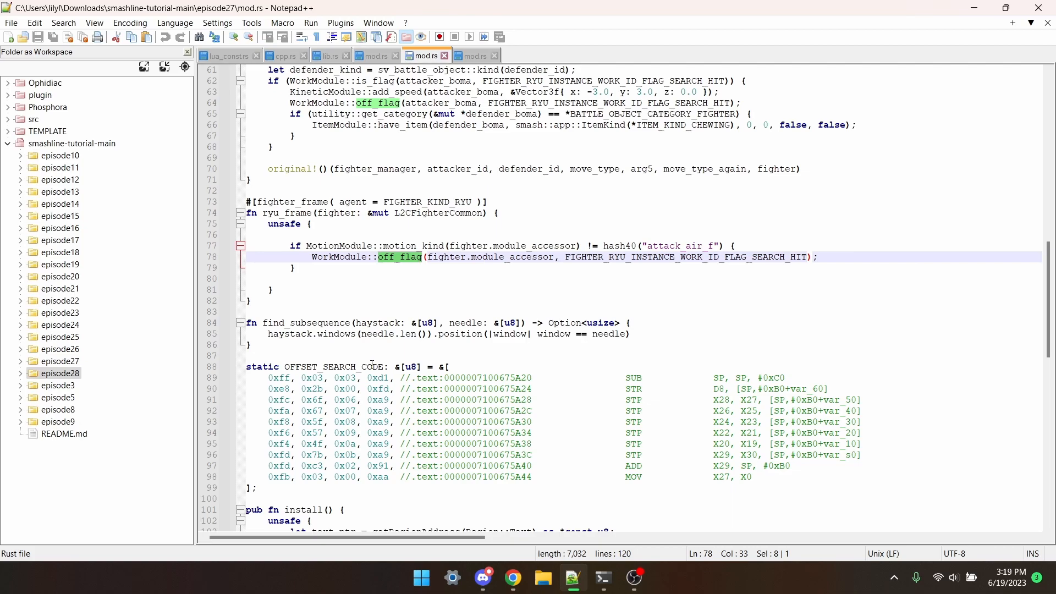
scroll("up", 3)
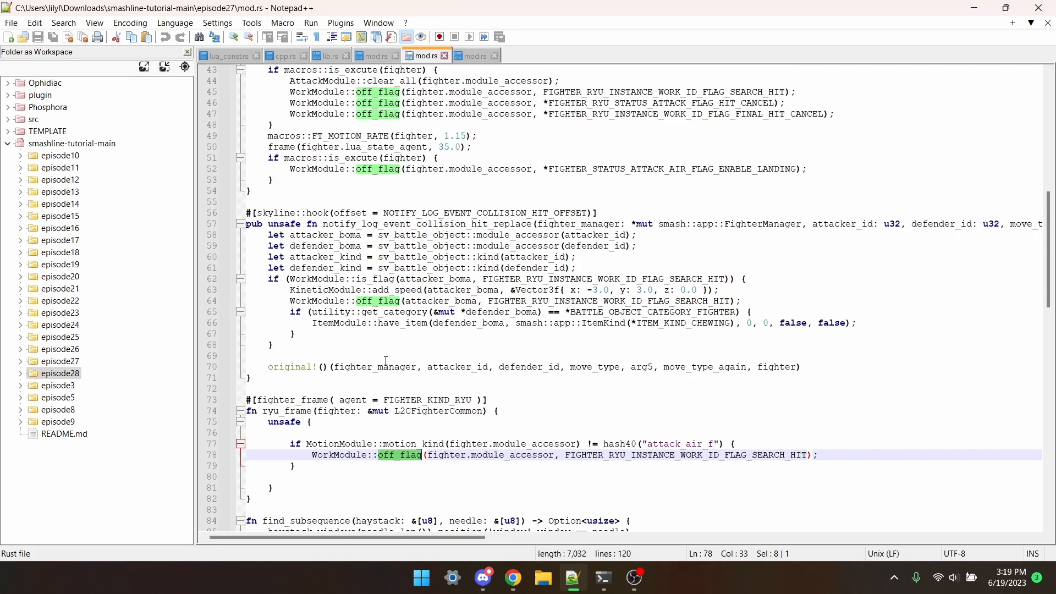
scroll("up", 3)
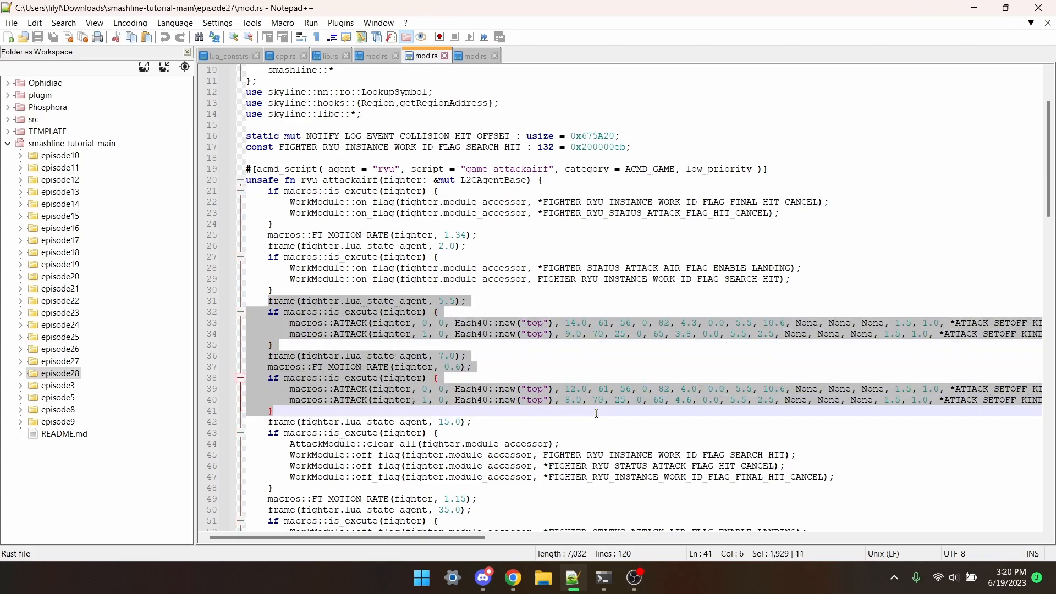
left_click(570, 399)
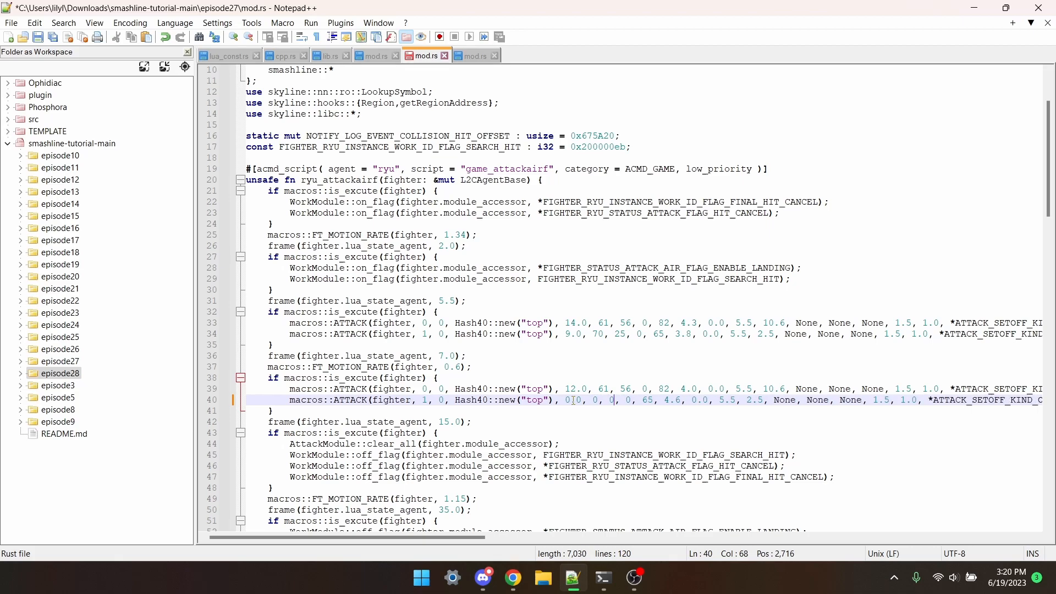
scroll("right", 3)
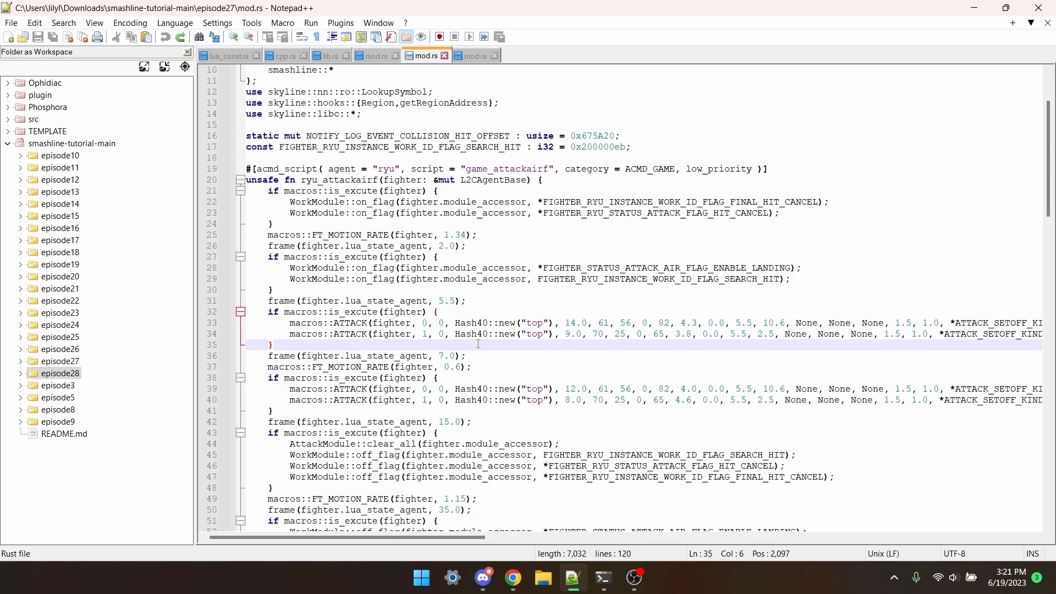
scroll("down", 3)
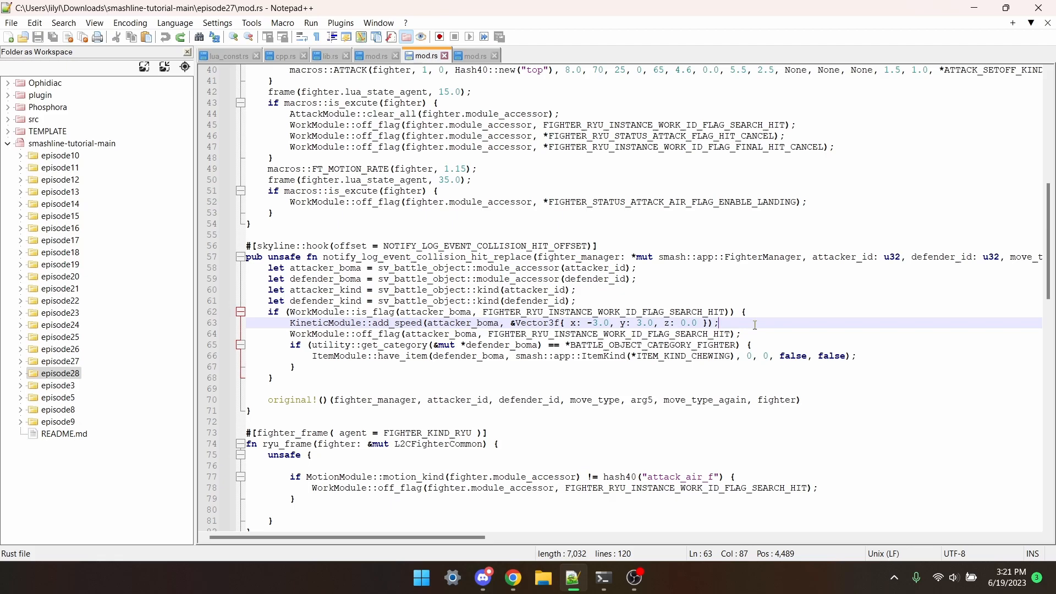
scroll("down", 3)
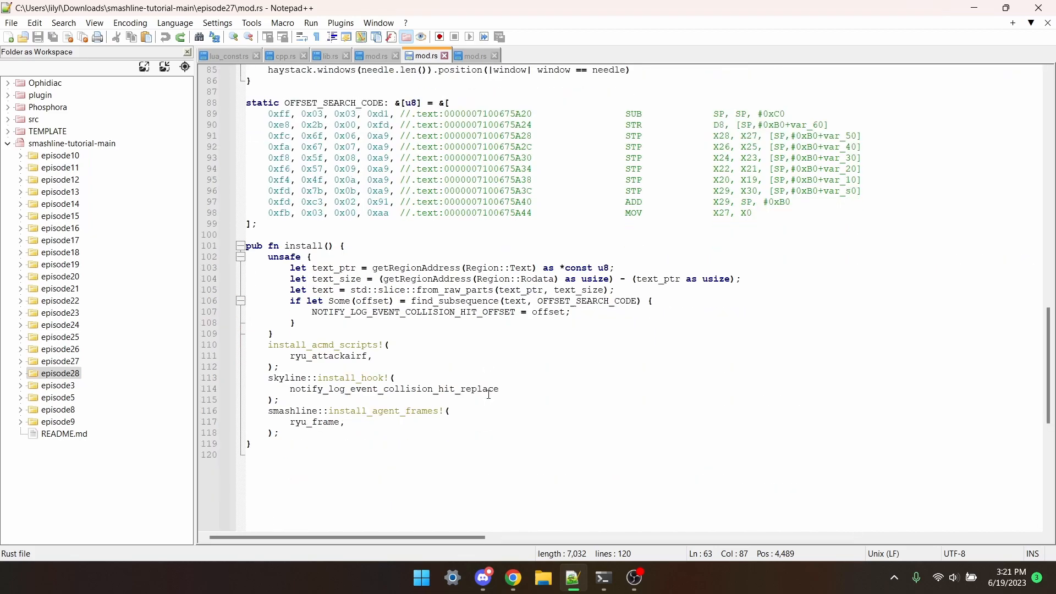
left_click(323, 423)
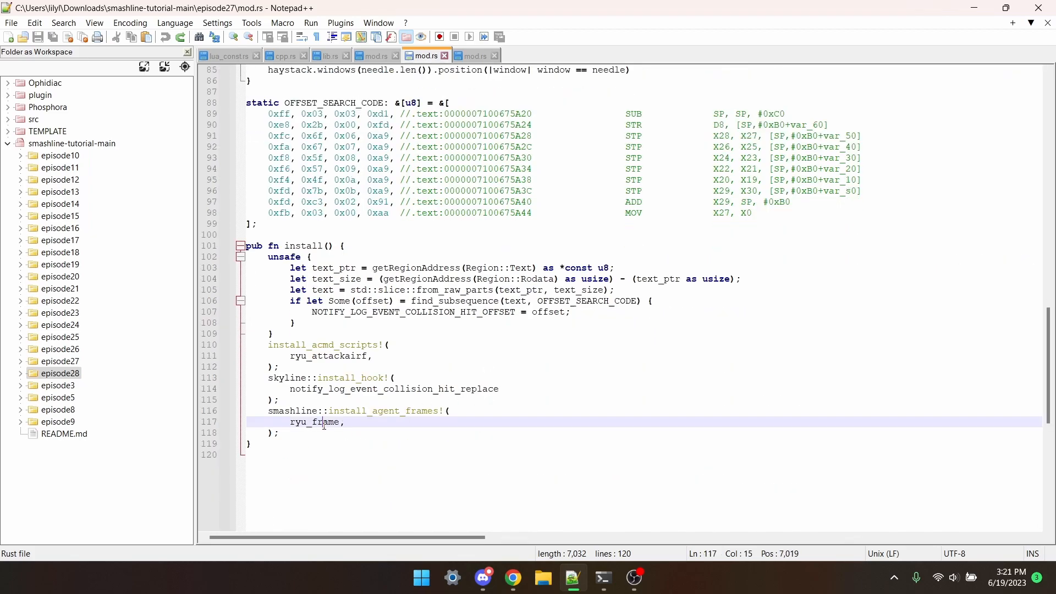
double_click(328, 356)
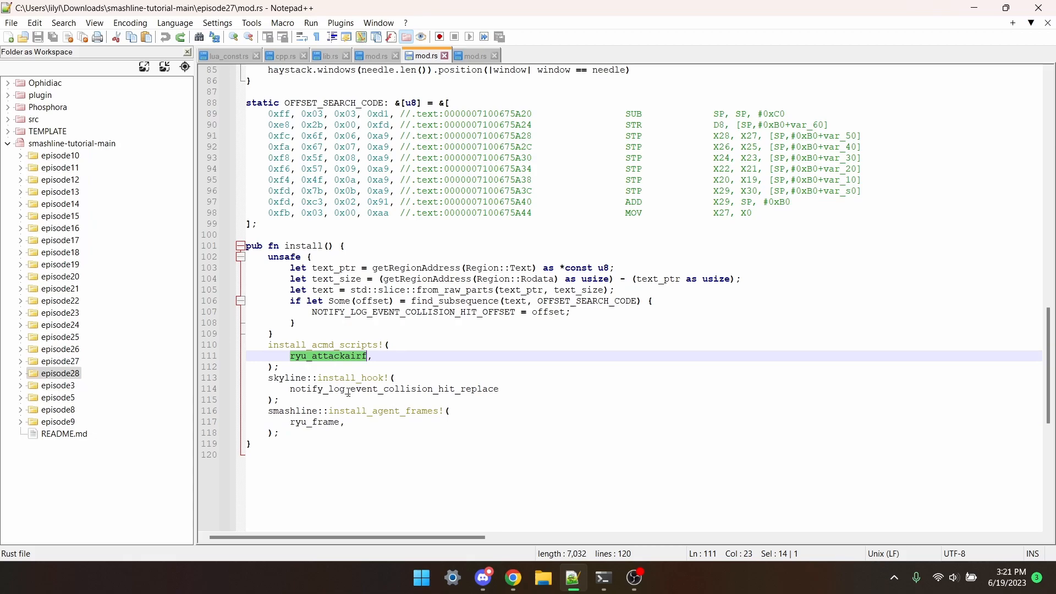
double_click(393, 389)
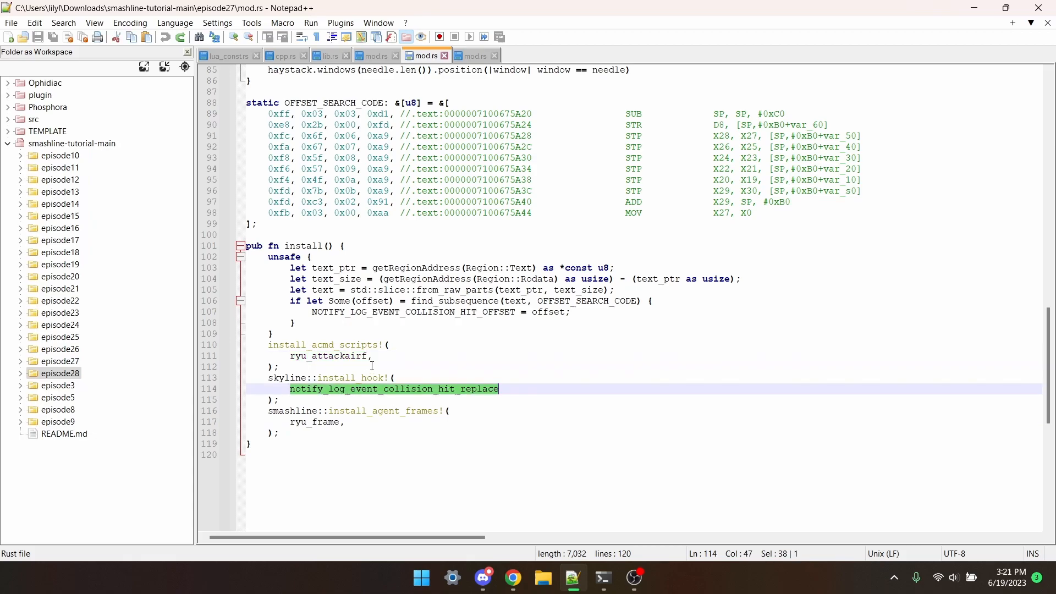
left_click(372, 355)
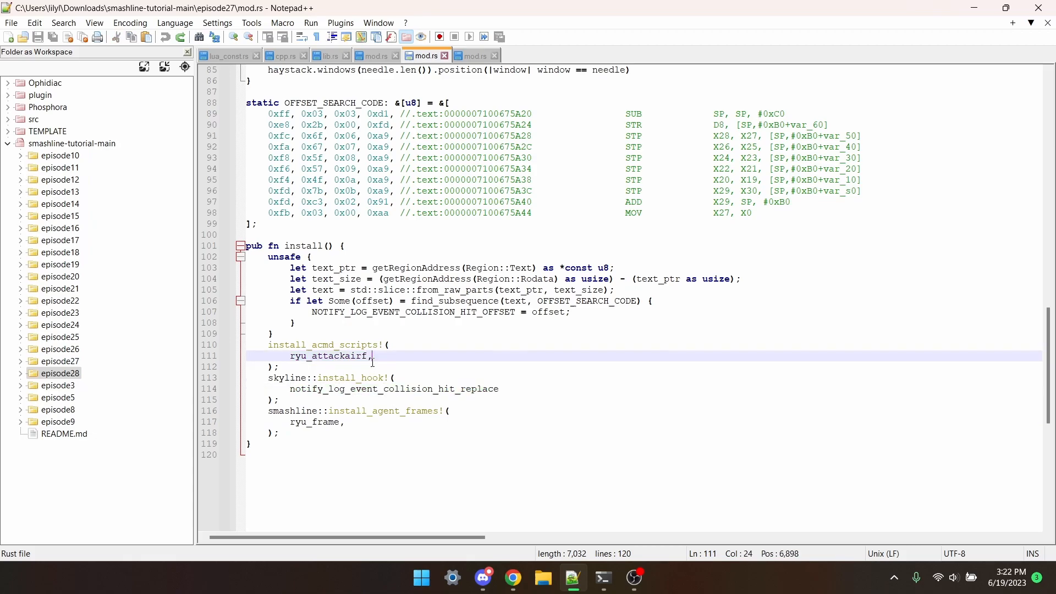
mouse_move(397, 374)
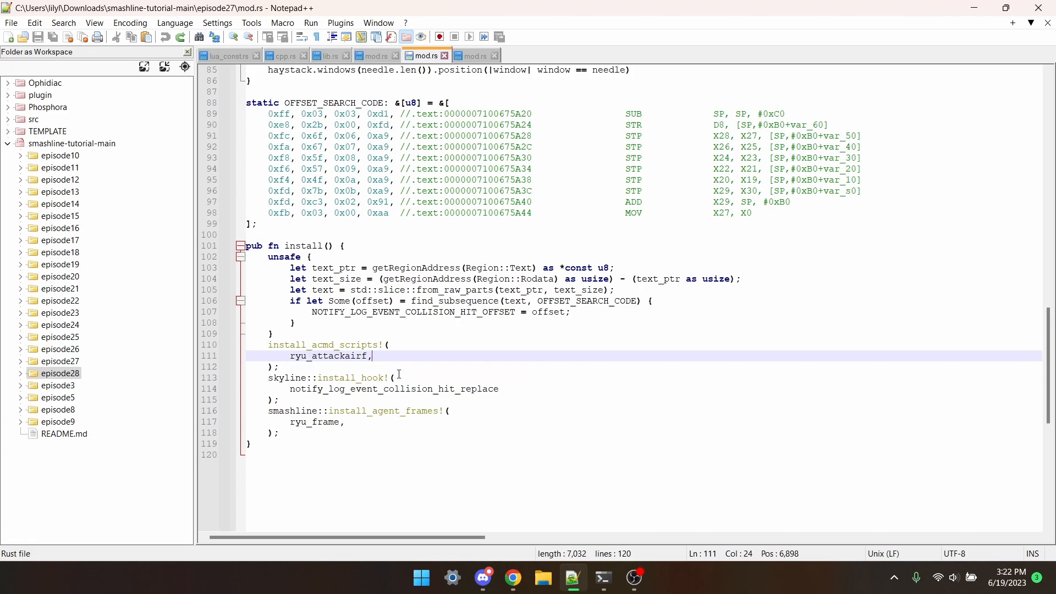